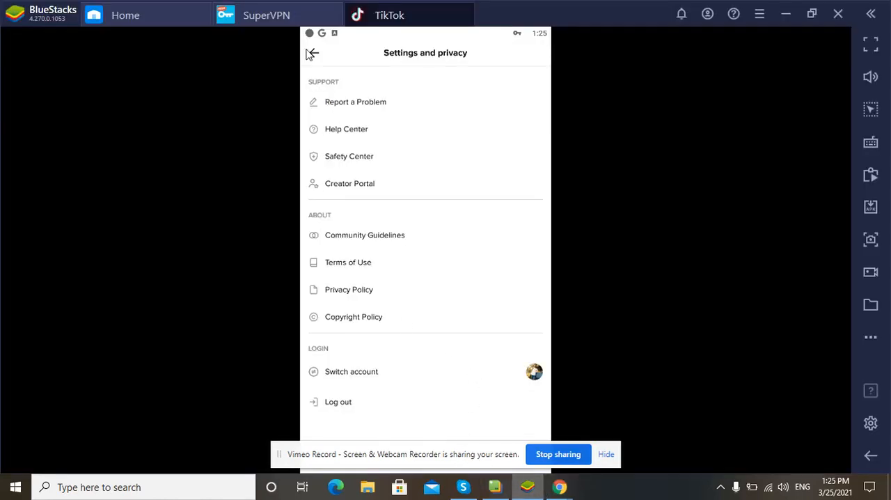
Exit Settings and privacy, pass through the Home feed, and return to the Me profile
{"action": "left_click", "coordinate": [312, 53]}
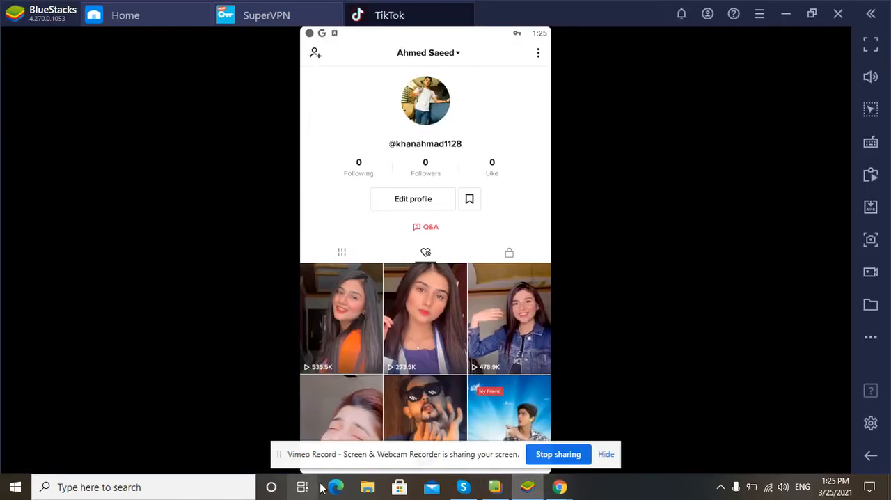
{"action": "left_click", "coordinate": [325, 457]}
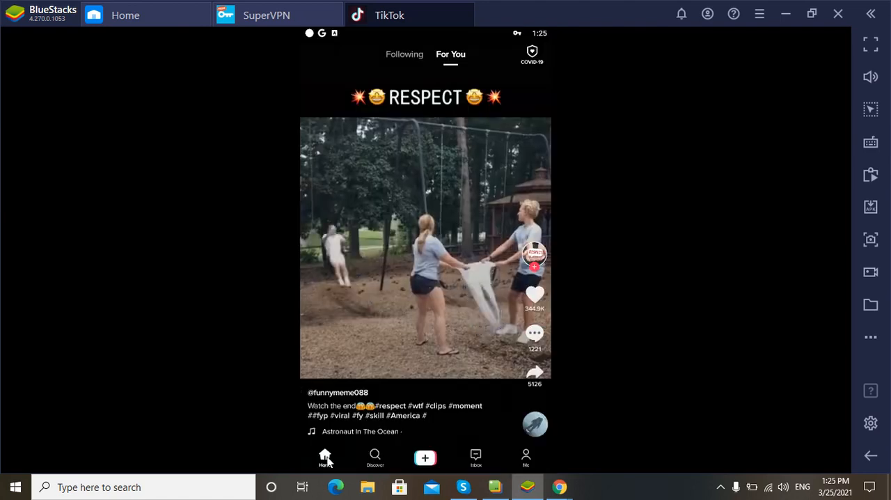
{"action": "left_click", "coordinate": [525, 458]}
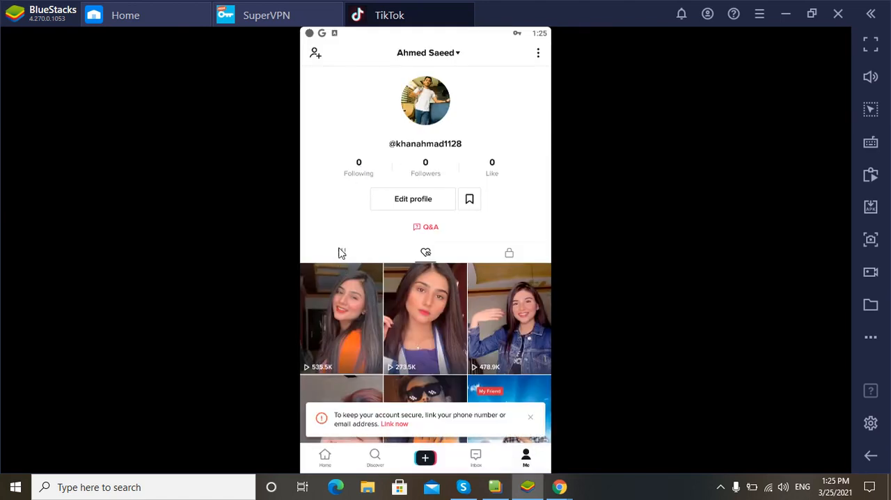
Switch the profile from liked videos to the grid Videos tab, which shows no posts
{"action": "left_click", "coordinate": [341, 252]}
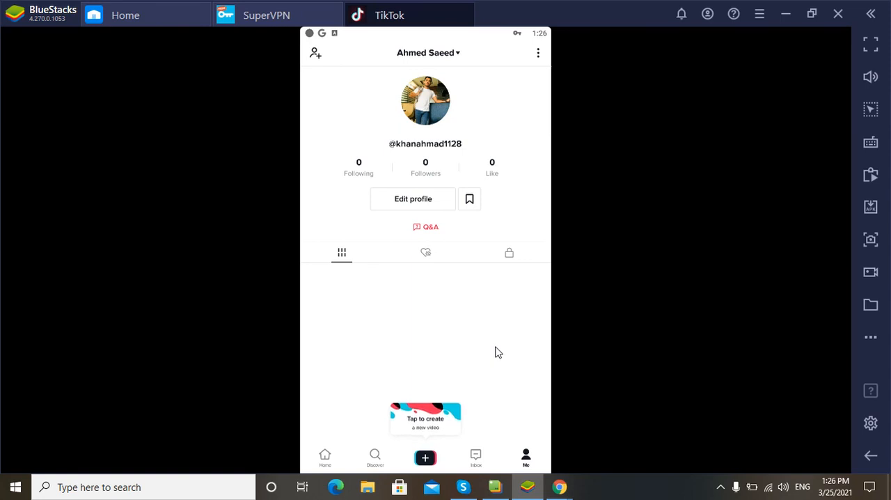
{"action": "mouse_move", "coordinate": [491, 333]}
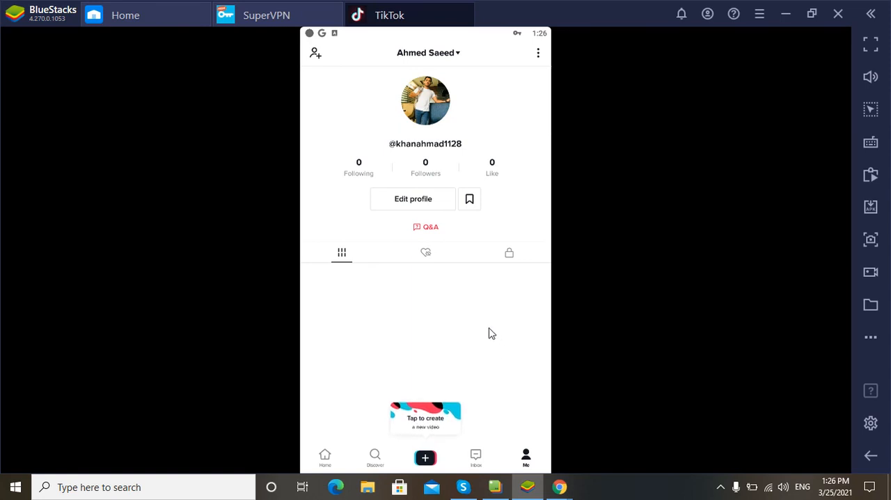